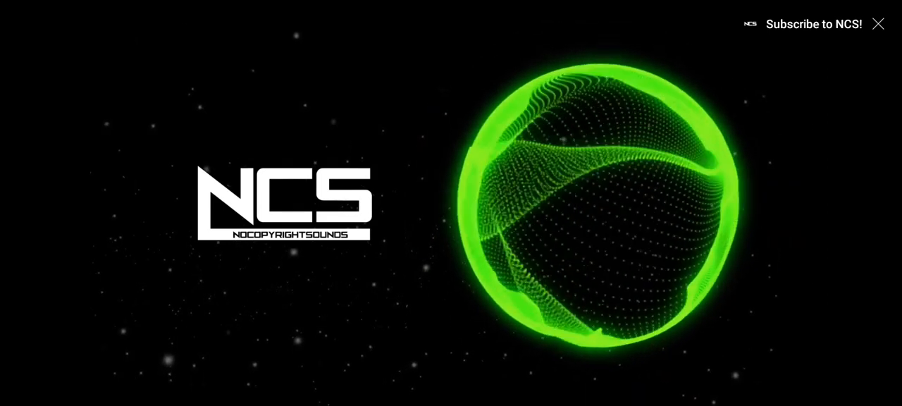
{"action": "left_click", "coordinate": [879, 23]}
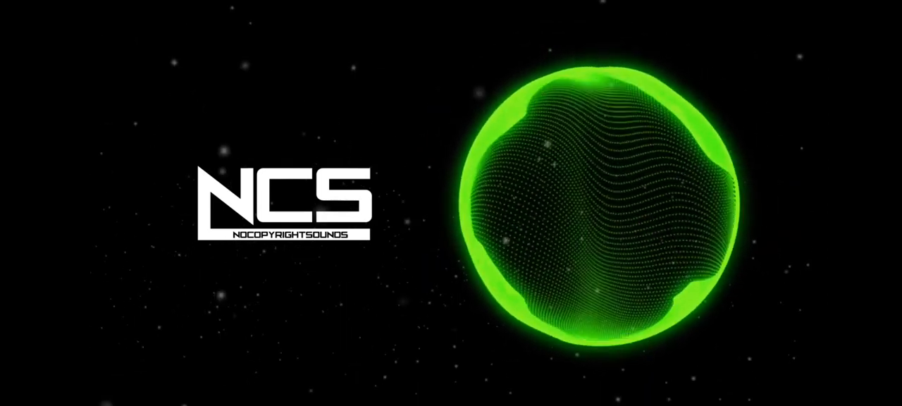